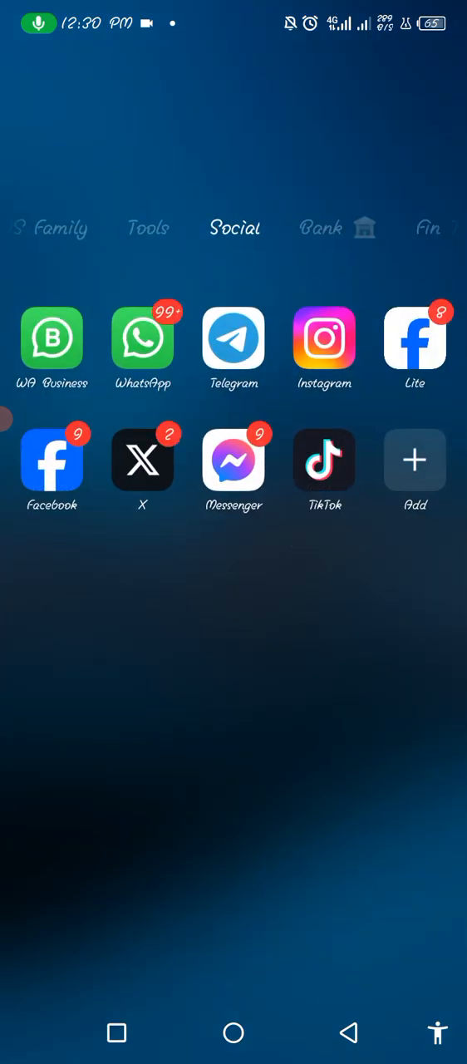
Launch Instagram and bring up the test account's profile menu.
click(324, 341)
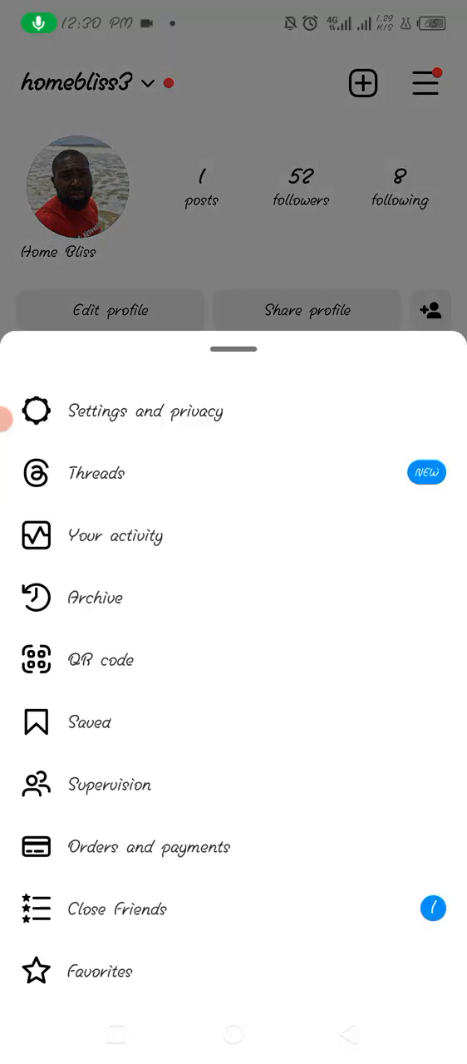
click(147, 410)
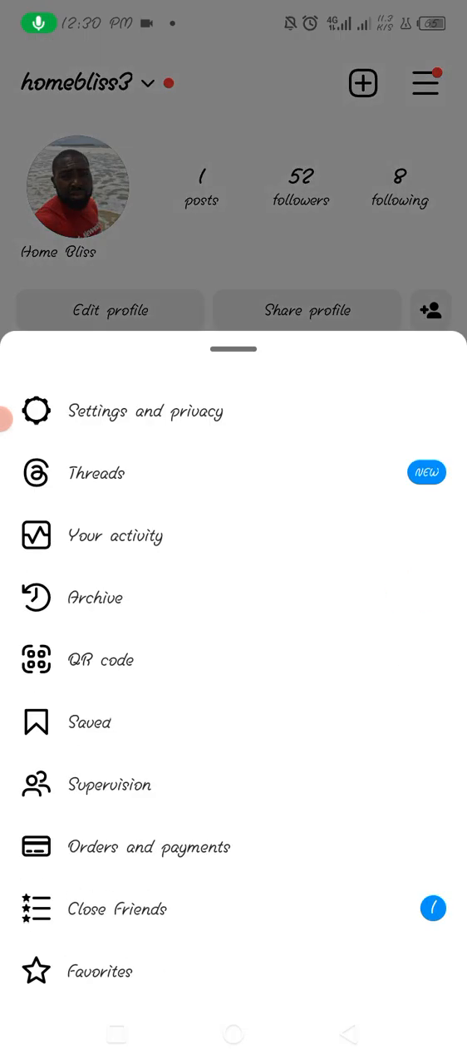
Go through Settings and privacy down to For professionals and enter Account type and tools.
click(146, 411)
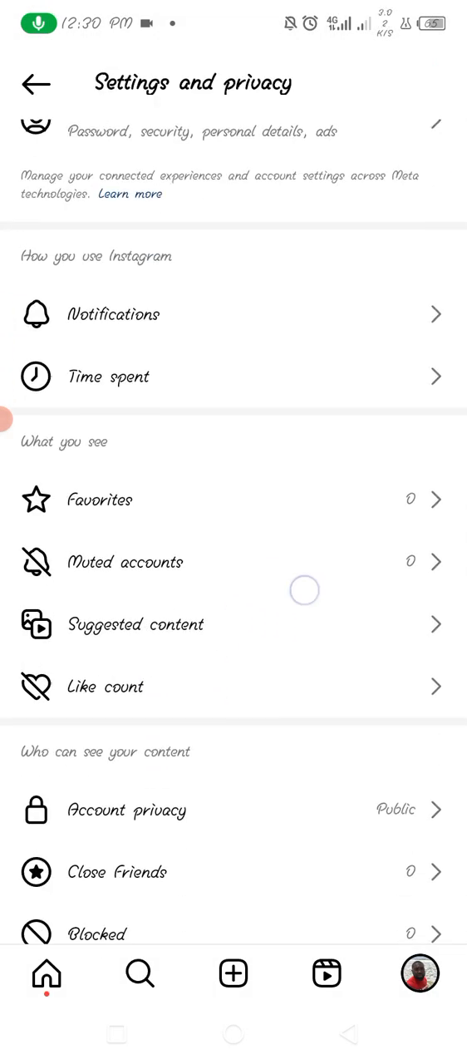
scroll(down, 3)
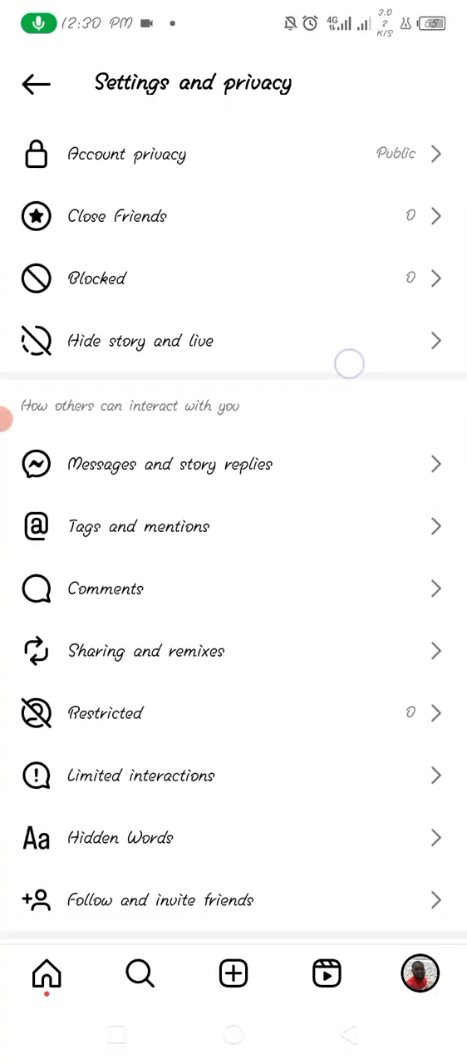
scroll(down, 3)
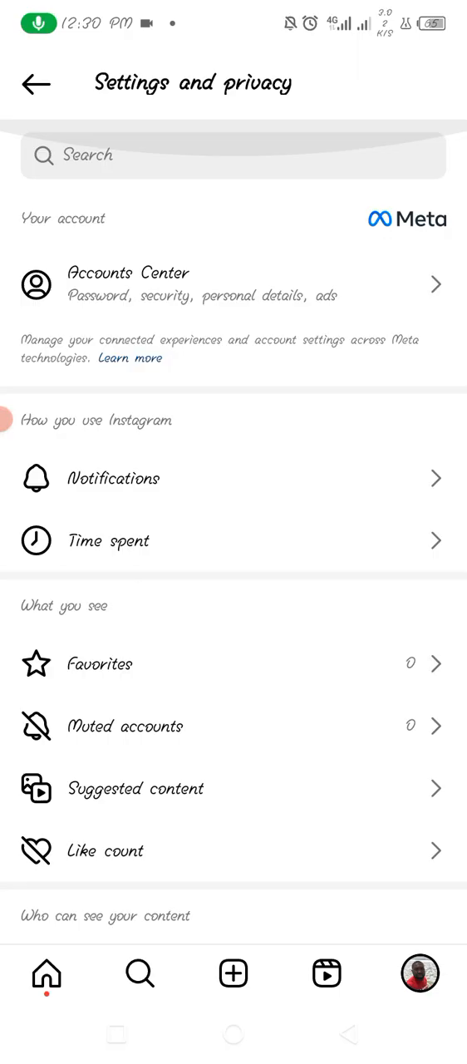
scroll(down, 3)
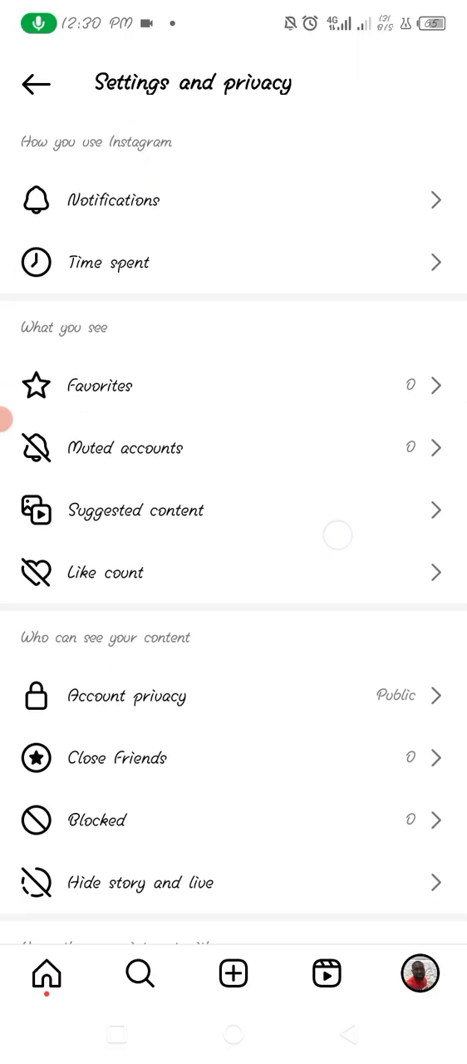
scroll(down, 3)
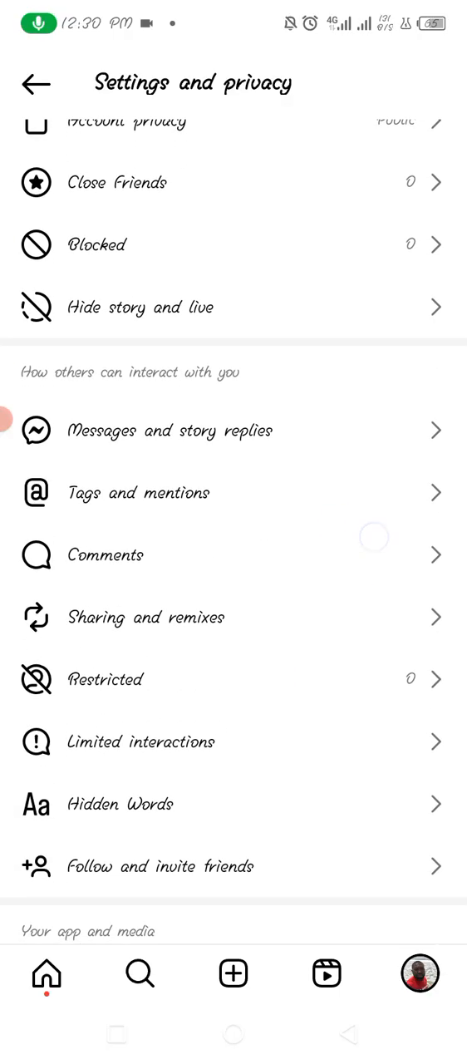
scroll(down, 3)
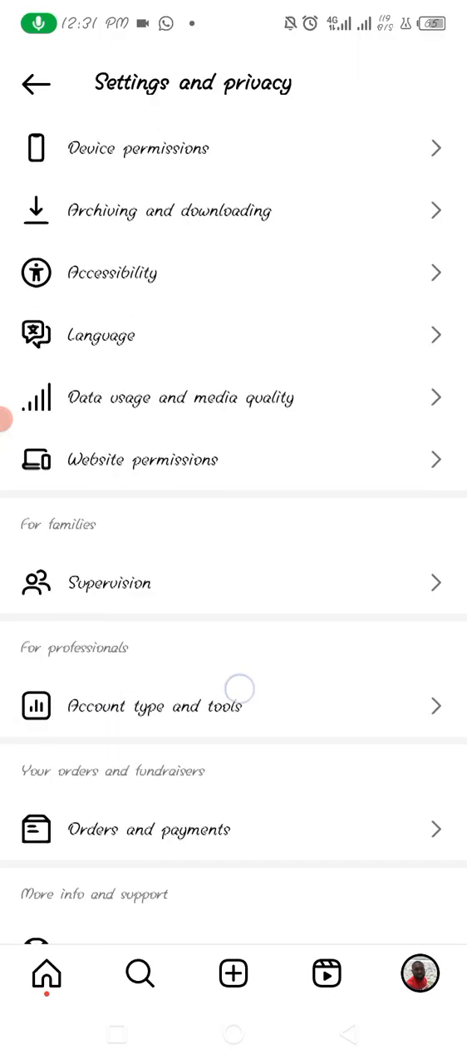
click(154, 705)
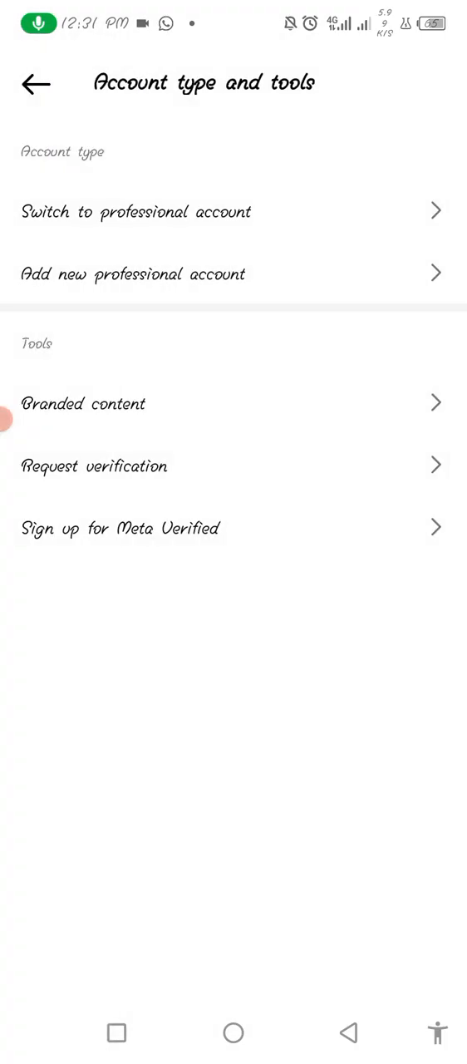
Start the switch to a professional account and pass the introduction screens.
click(136, 212)
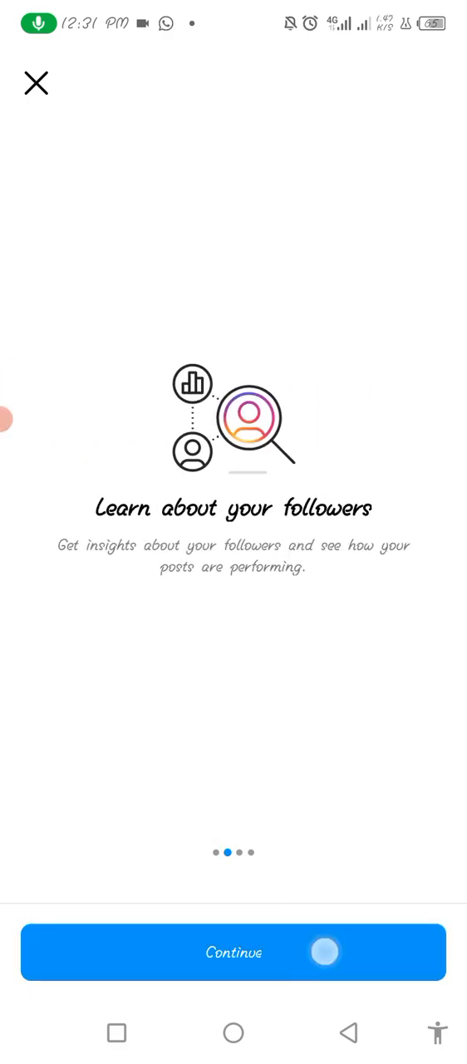
click(233, 952)
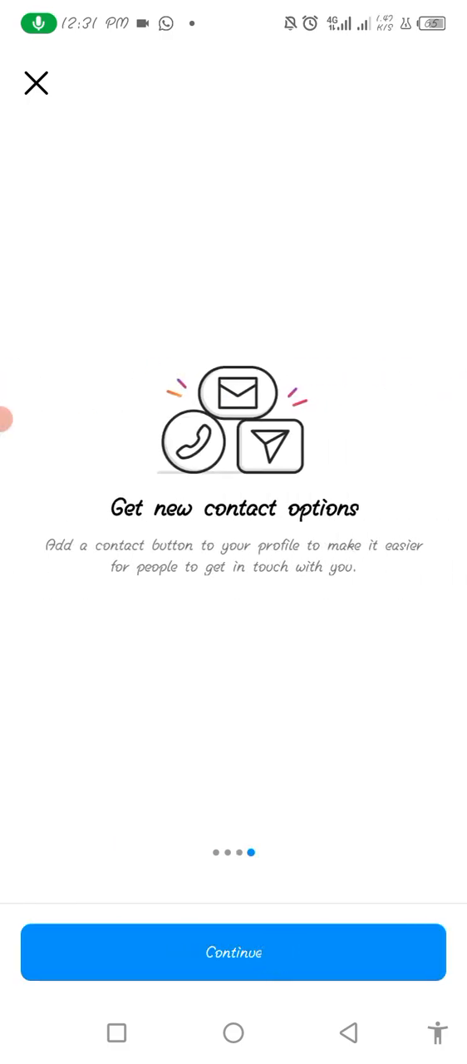
click(233, 952)
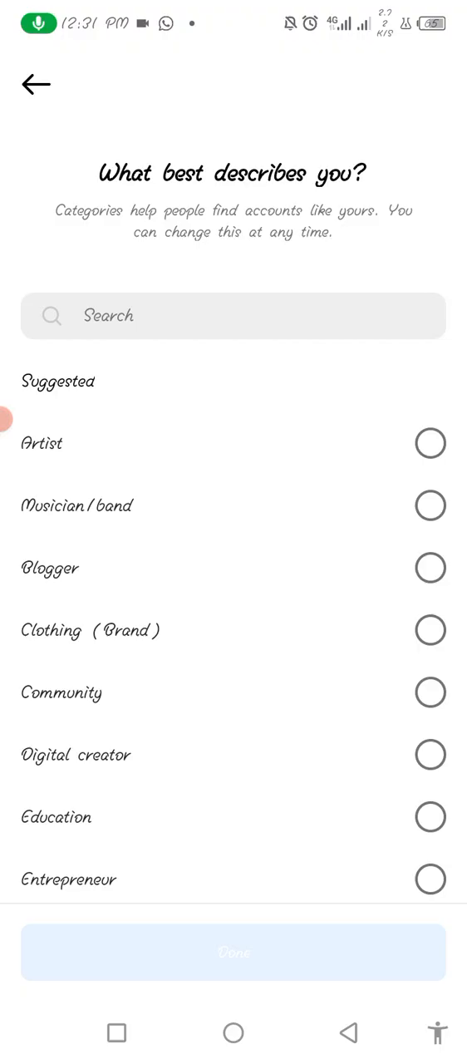
Choose Digital creator as the category, reaching the creator-or-business choice with Creator marked.
click(431, 755)
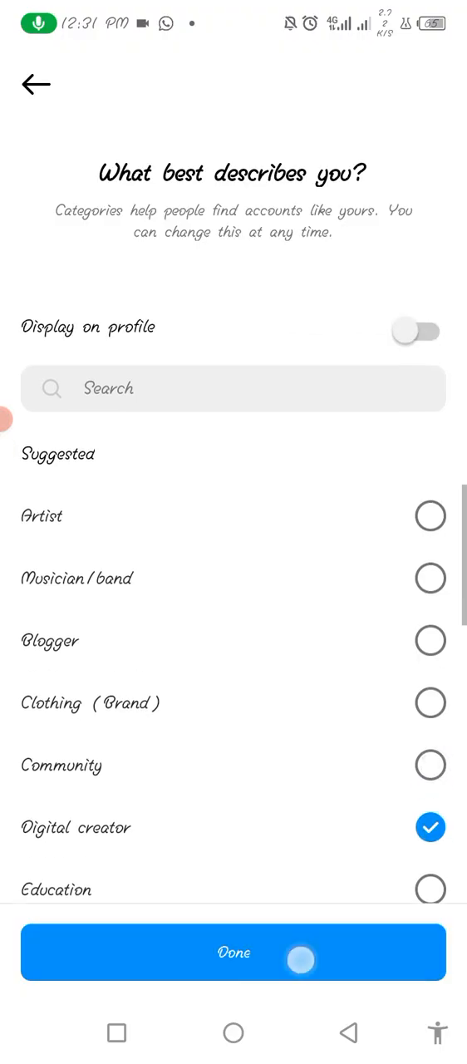
click(233, 953)
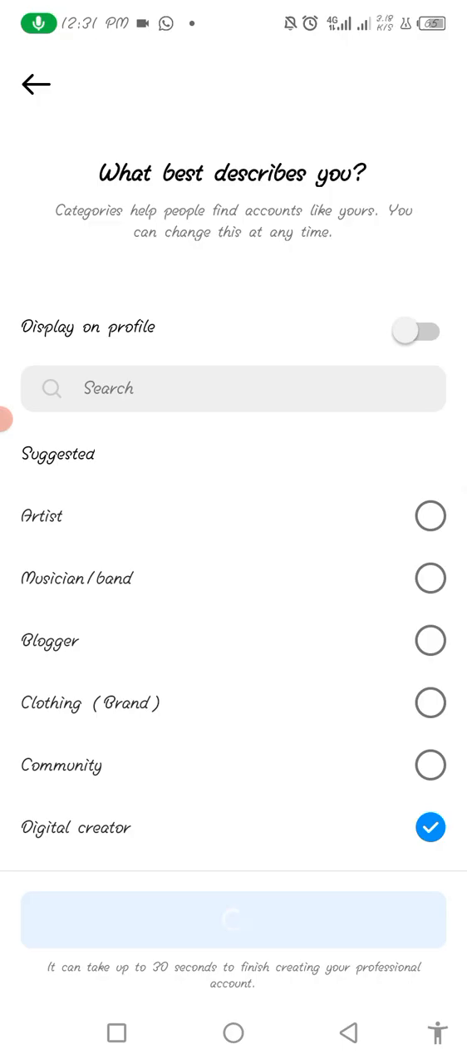
click(419, 331)
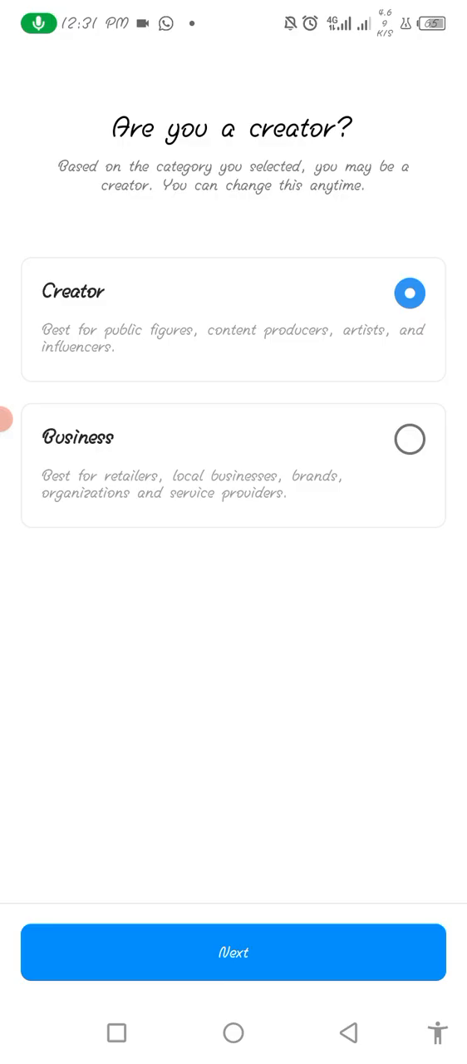
Confirm the Creator type and skip connecting a Facebook Page, reaching the 0 of 6 setup checklist.
click(409, 439)
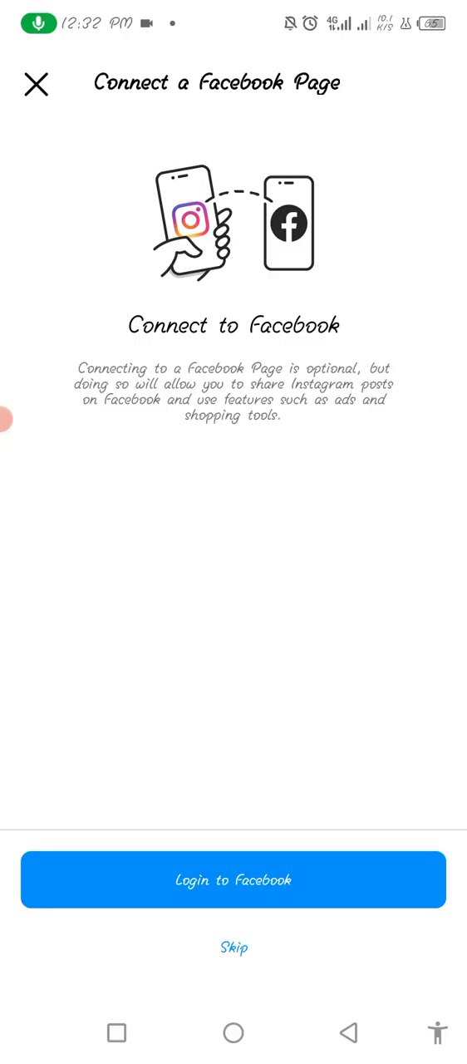
click(234, 948)
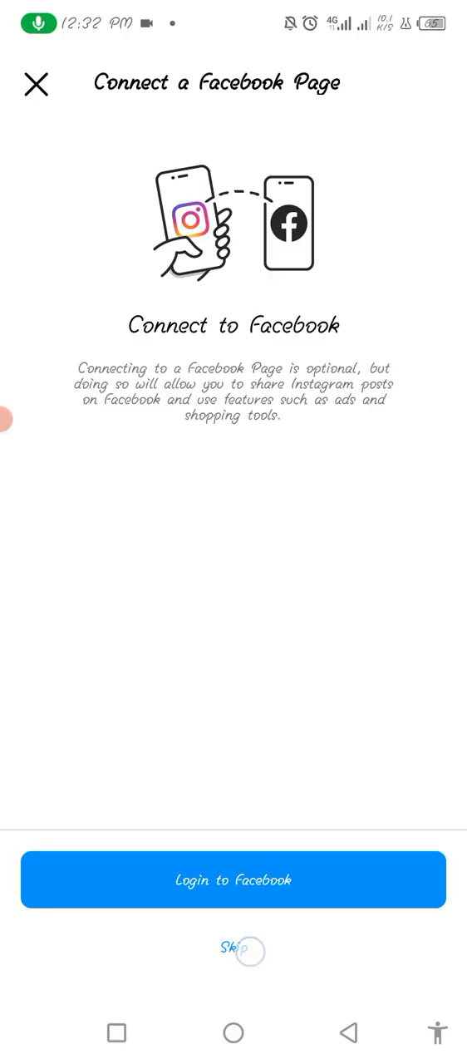
click(233, 949)
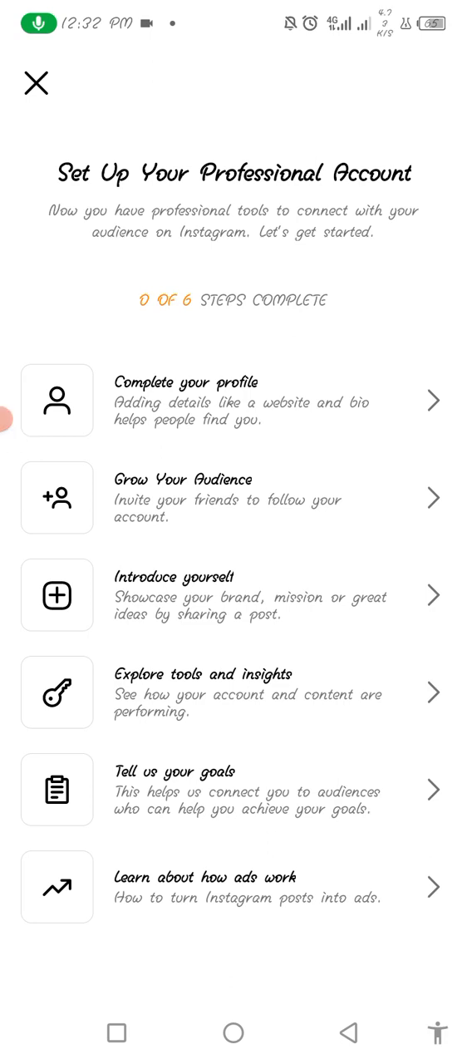
Enter the bio "We create beautiful homes" in the profile details and confirm it.
click(242, 400)
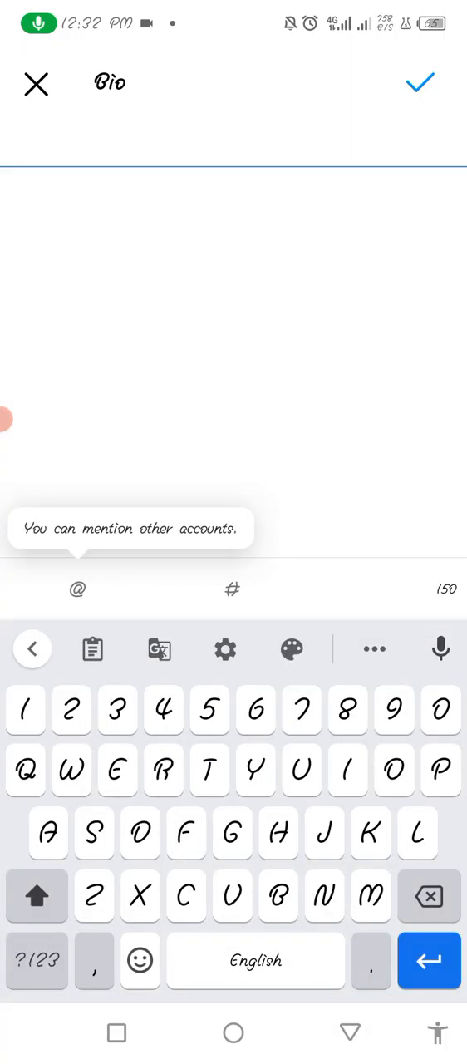
text(We create beautiful homes)
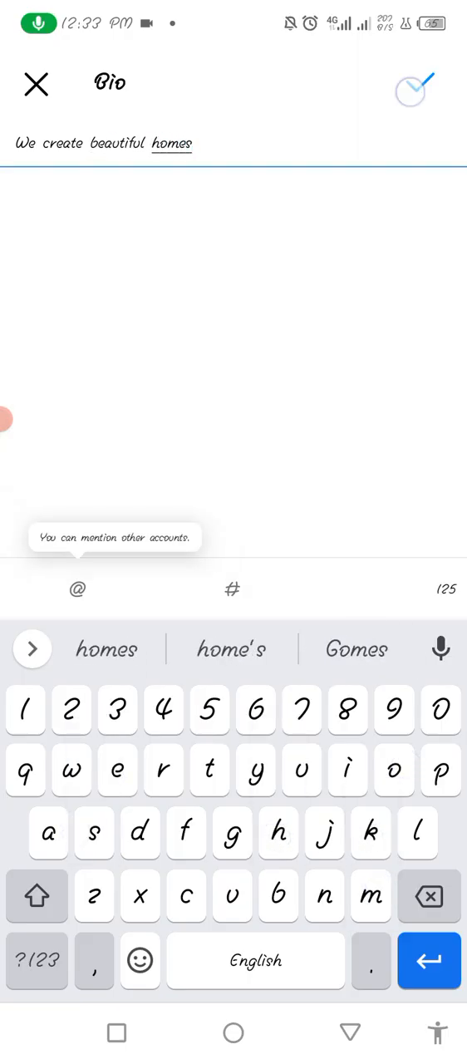
click(419, 85)
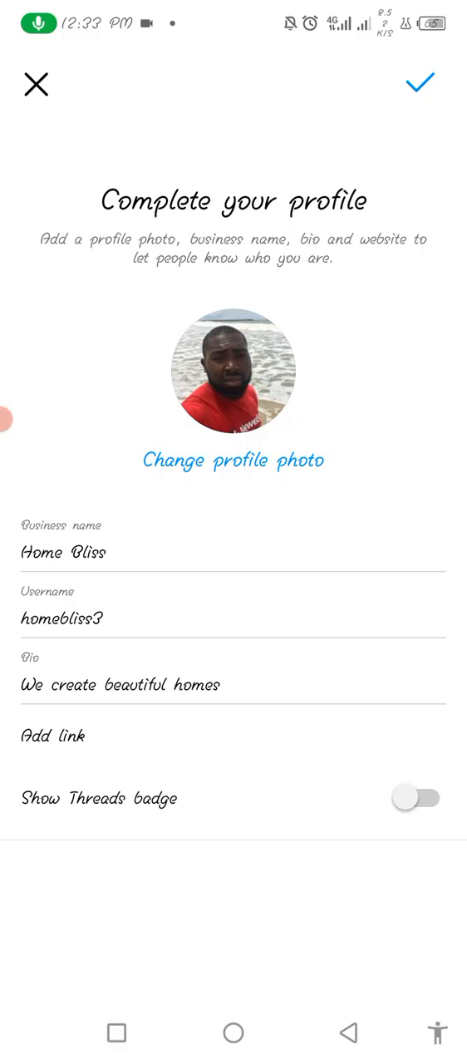
Toggle the Threads badge on and back off, then save the completed profile.
click(415, 798)
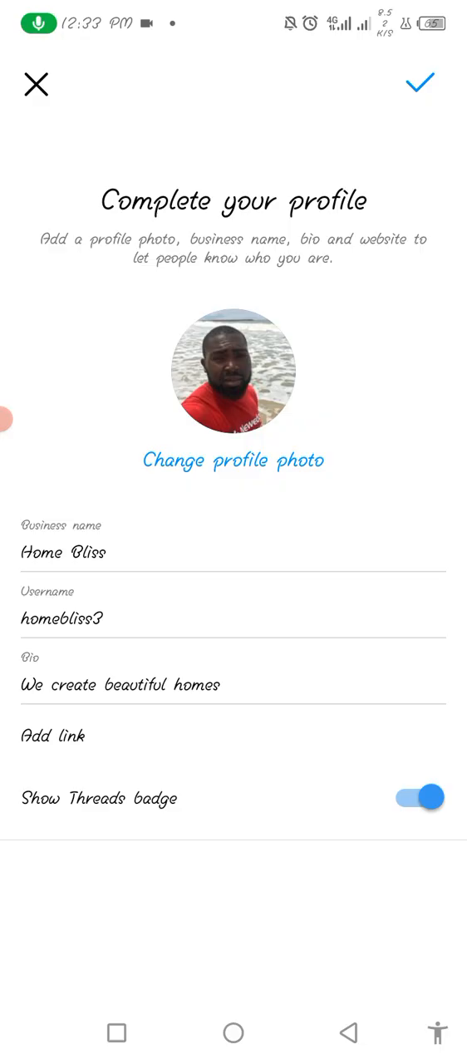
click(419, 798)
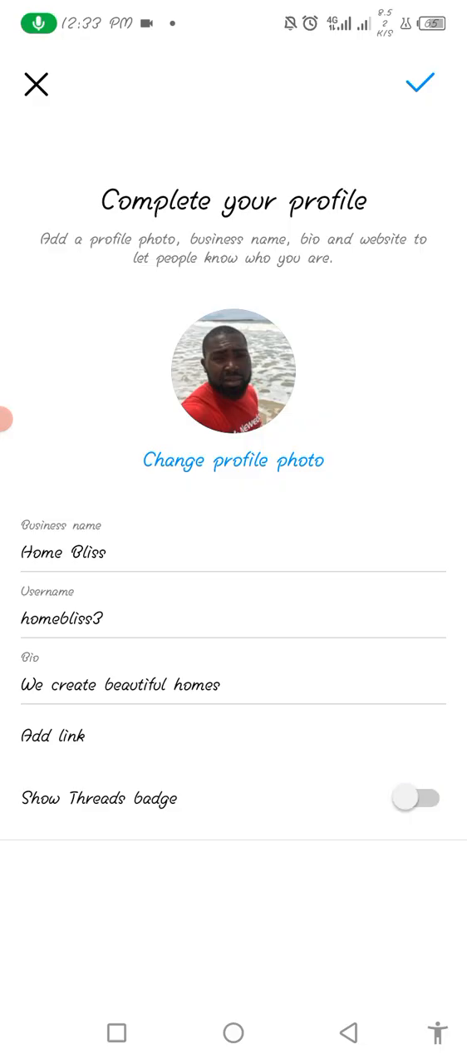
click(421, 84)
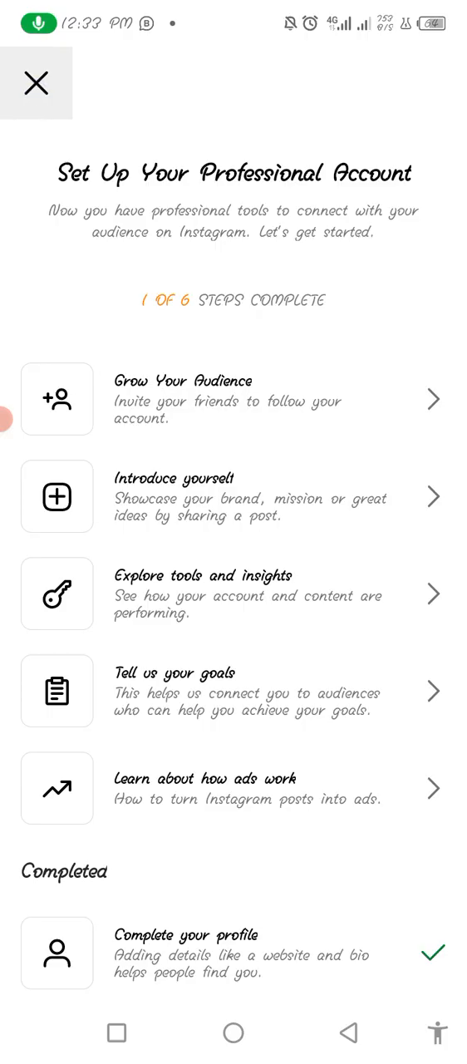
Close the setup checklist and bring up the options menu on the Digital creator profile.
click(36, 83)
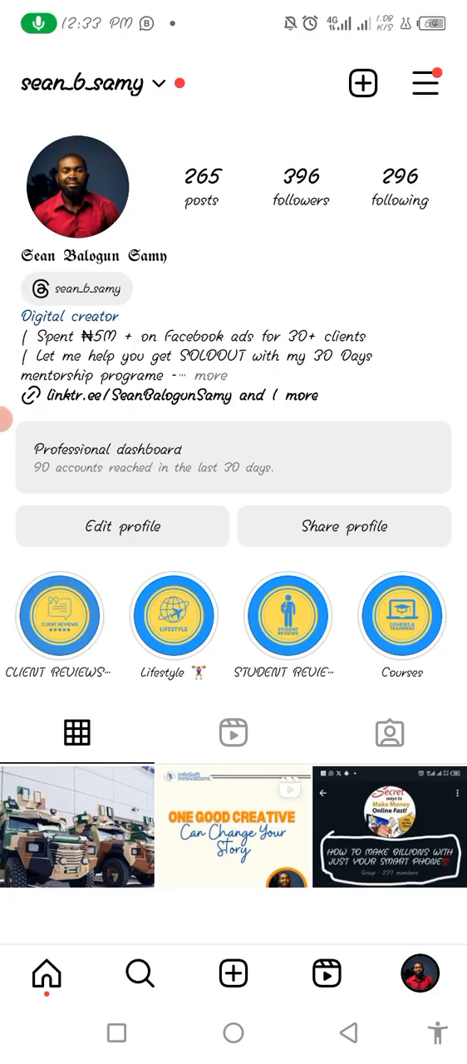
click(426, 84)
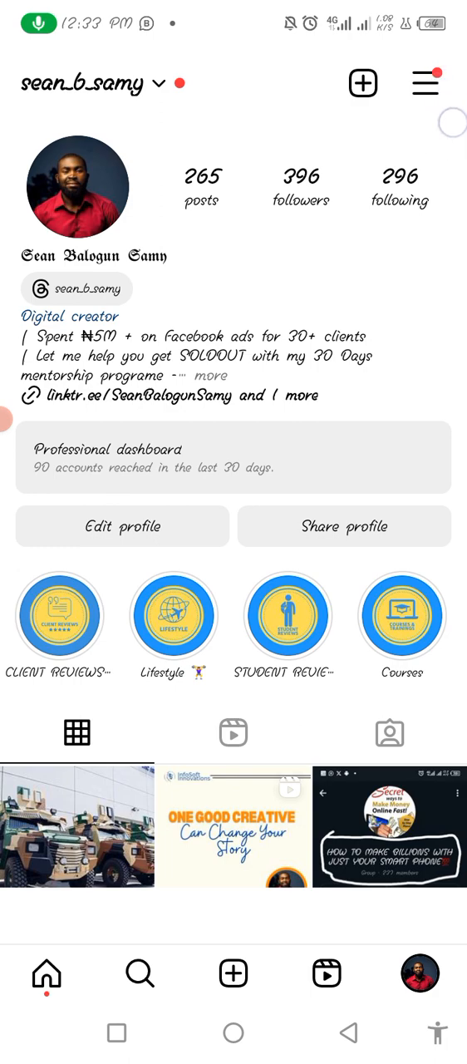
click(426, 84)
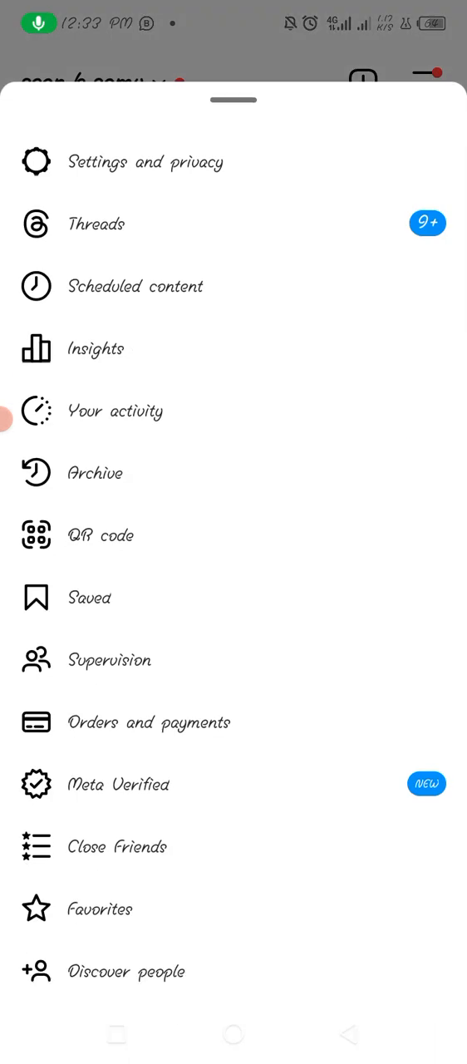
Reach Business tools and controls in settings and show the switch to personal or creator account choices.
click(226, 159)
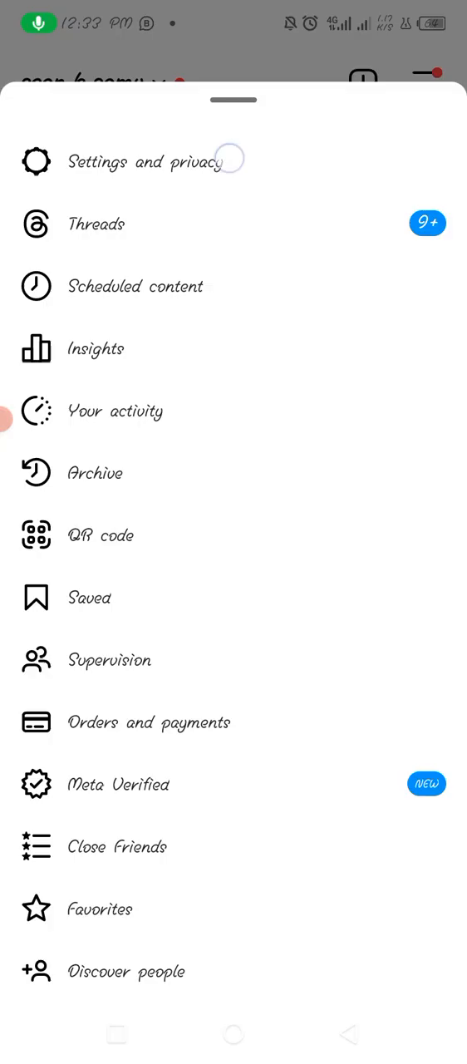
click(148, 161)
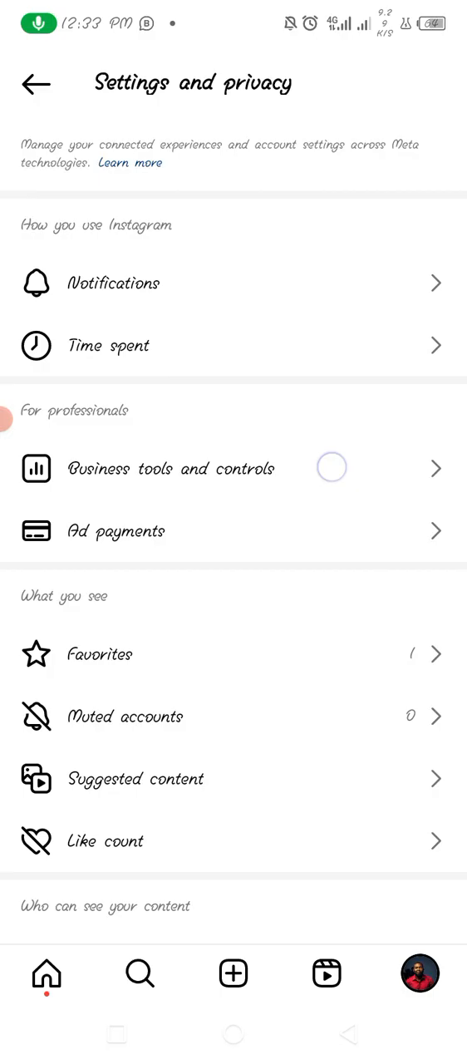
scroll(down, 3)
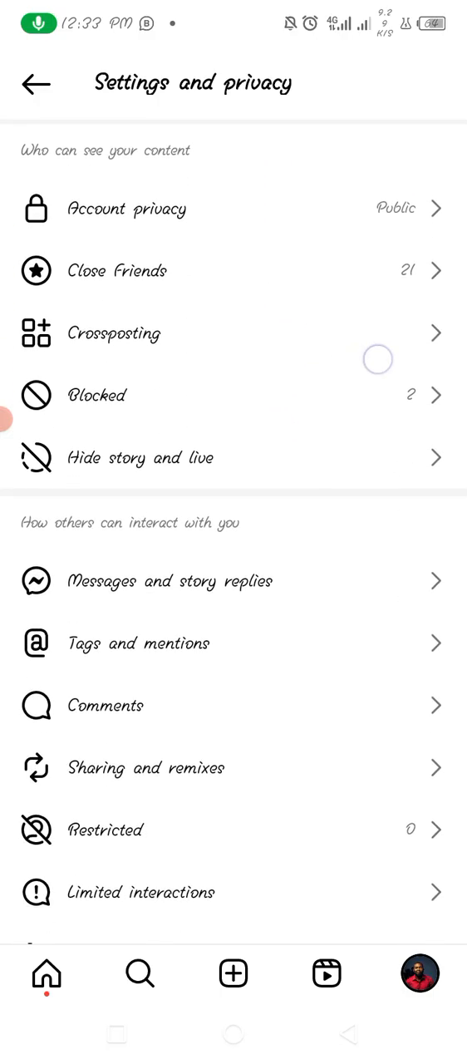
scroll(down, 3)
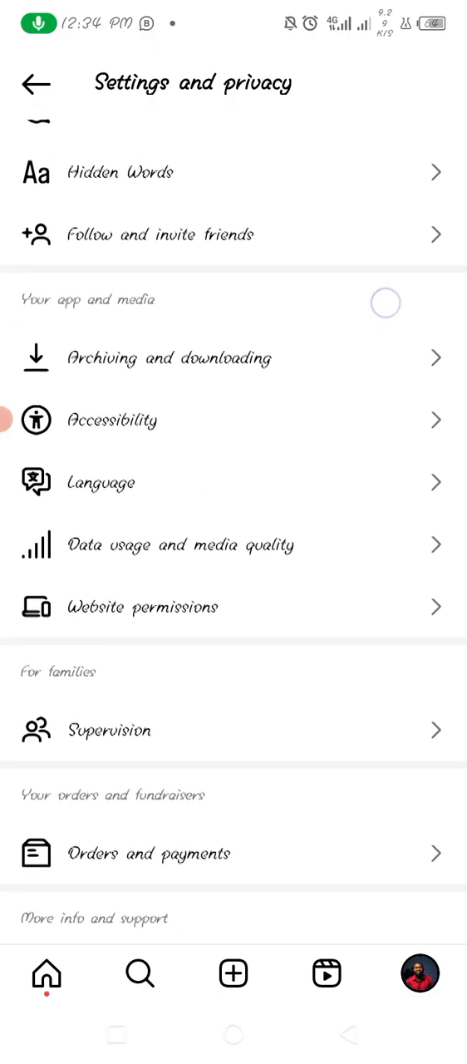
scroll(down, 3)
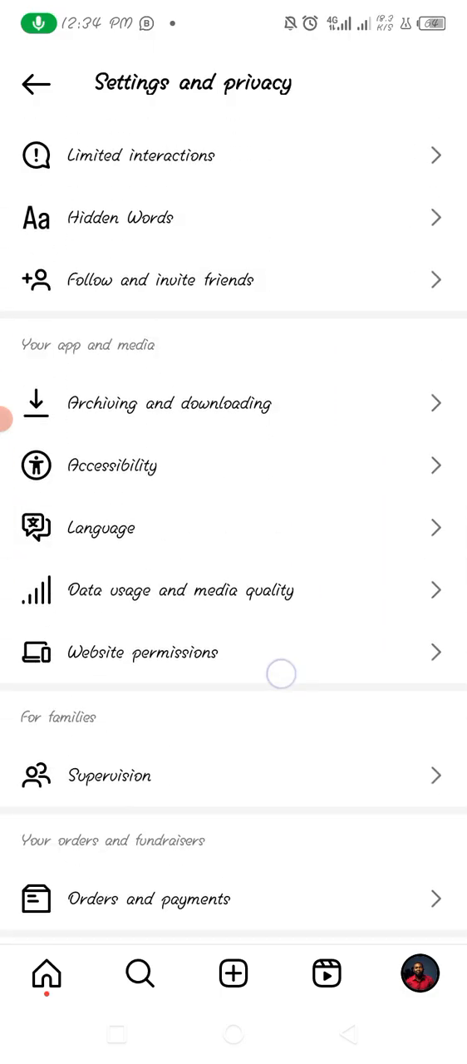
scroll(down, 3)
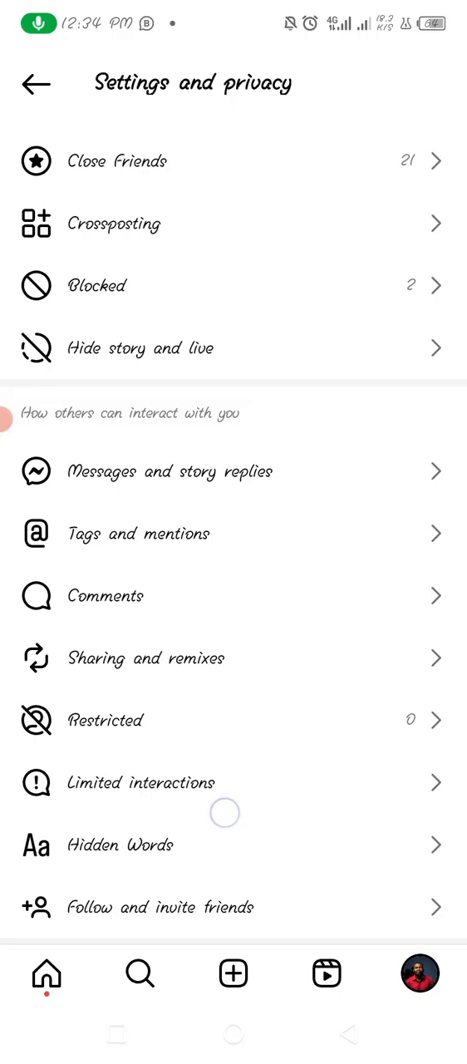
scroll(down, 3)
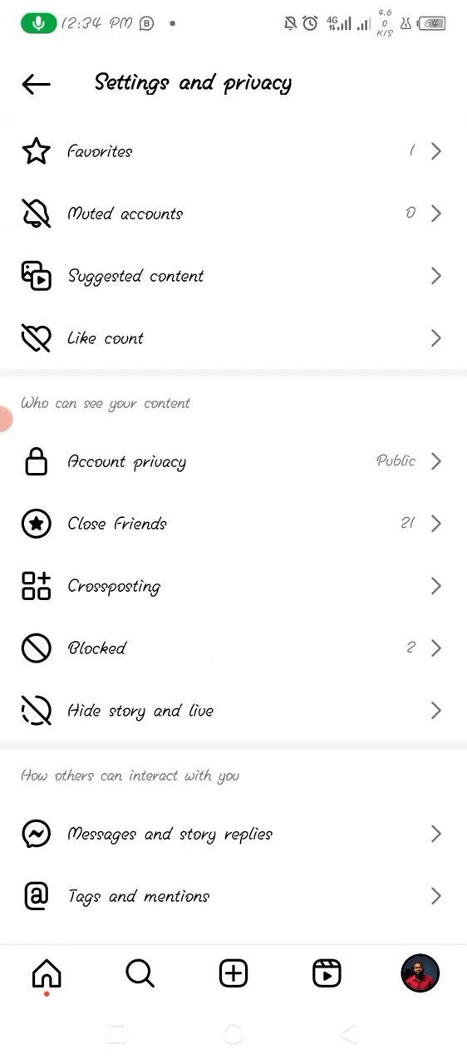
scroll(down, 3)
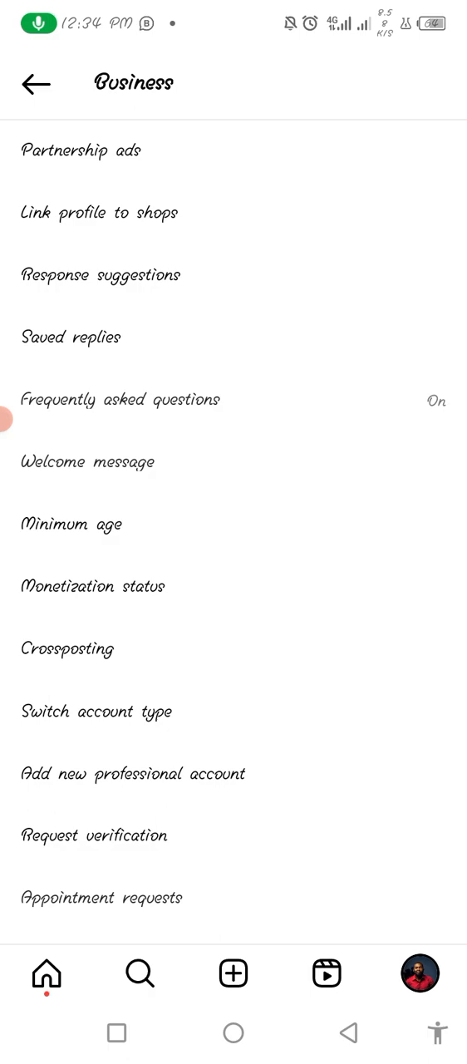
scroll(down, 3)
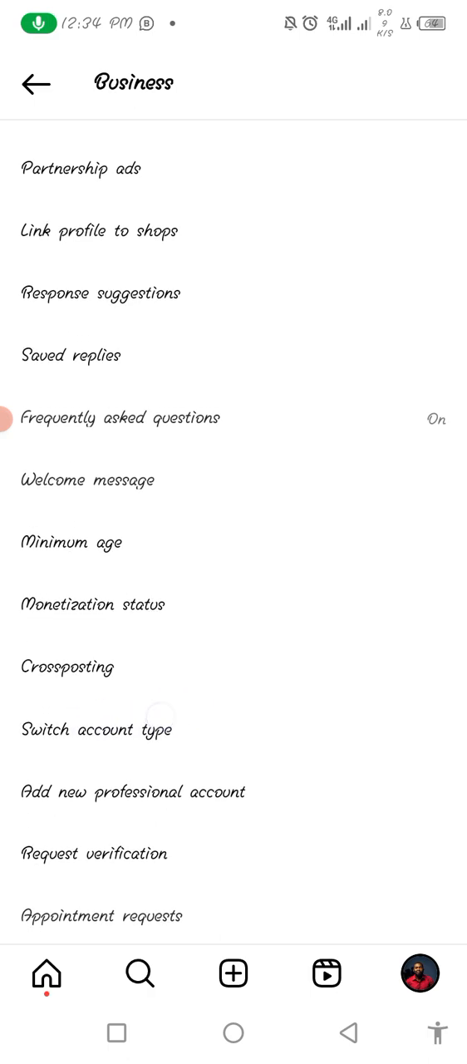
click(97, 731)
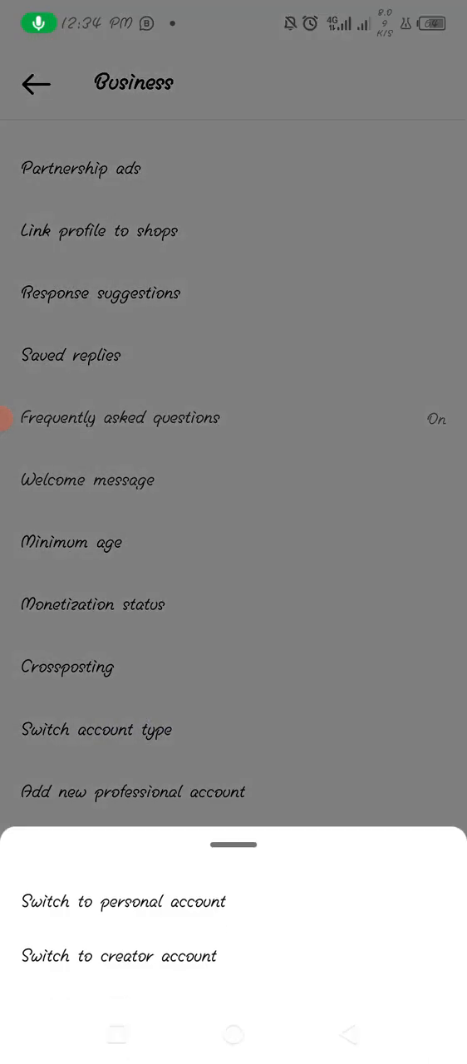